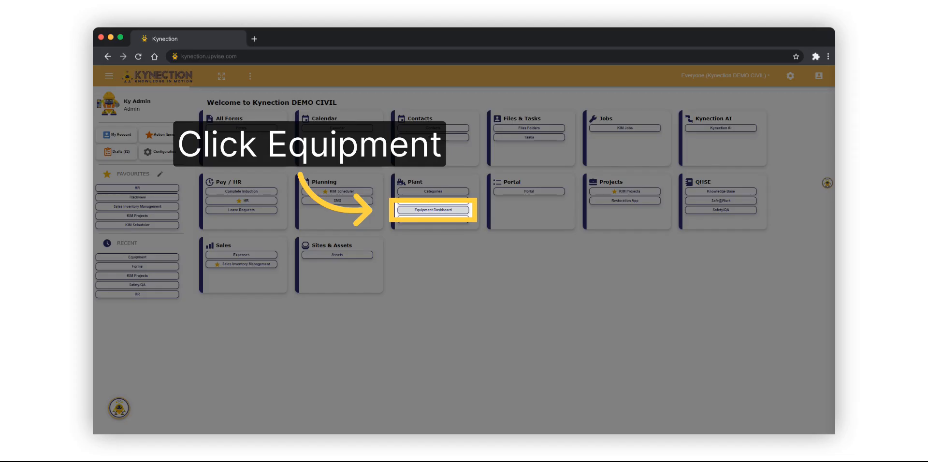
Open the Equipment Dashboard showing 26 total, 1 allocated, 25 not allocated and daily checklists.
{"action": "left_click", "coordinate": [432, 209]}
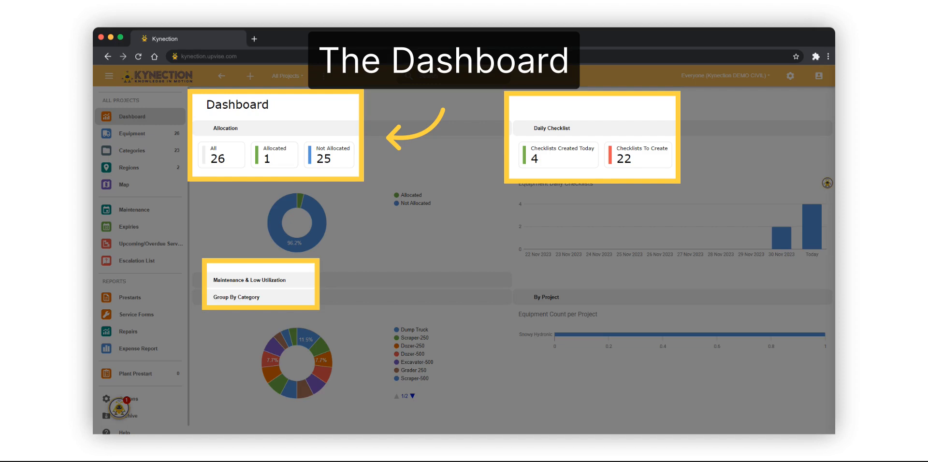
From the Equipment list, open the detail record for 23G Ford Ranger PX Hi Rider.
{"action": "left_click", "coordinate": [131, 133]}
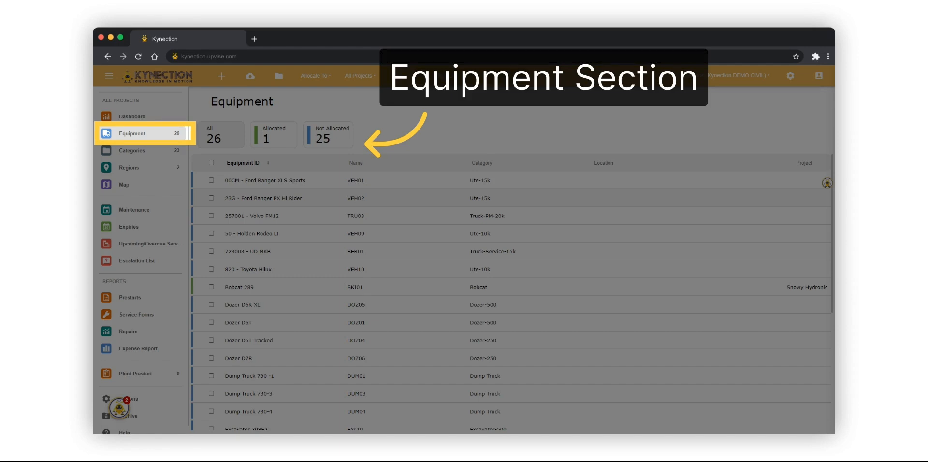
{"action": "left_click", "coordinate": [265, 198]}
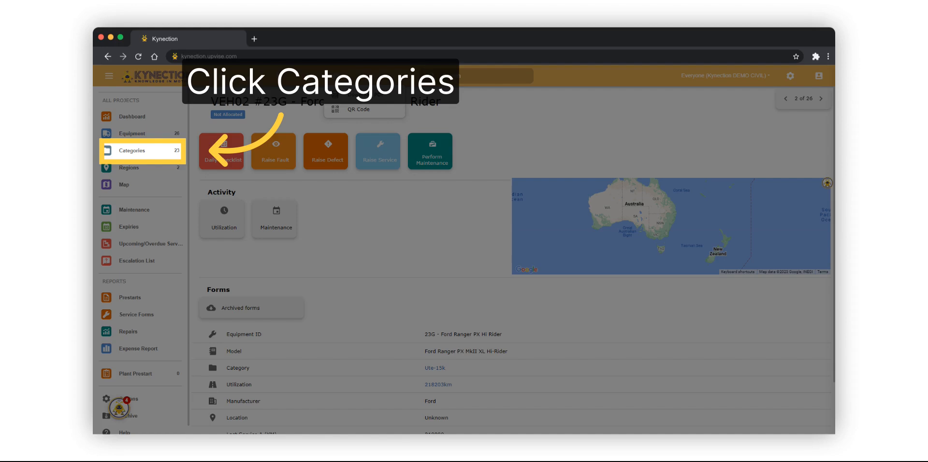
Browse Categories and Regions, then view the Friday 1 December maintenance schedule.
{"action": "left_click", "coordinate": [132, 150]}
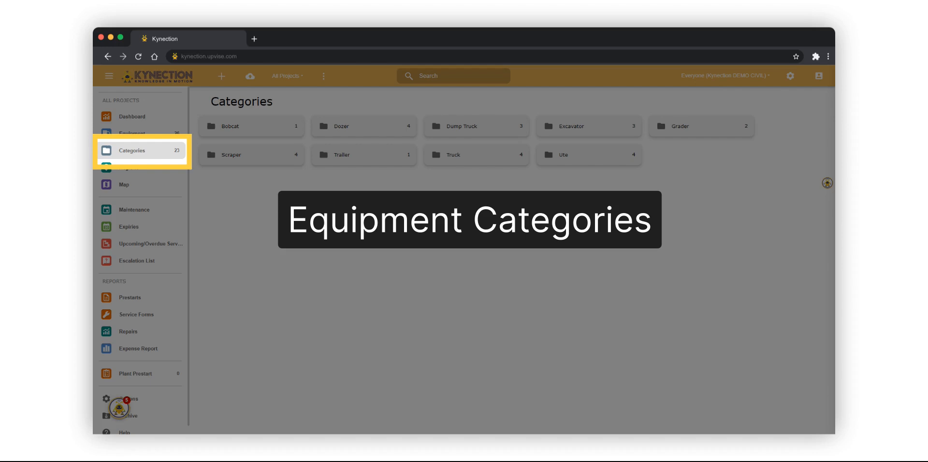
{"action": "left_click", "coordinate": [128, 168]}
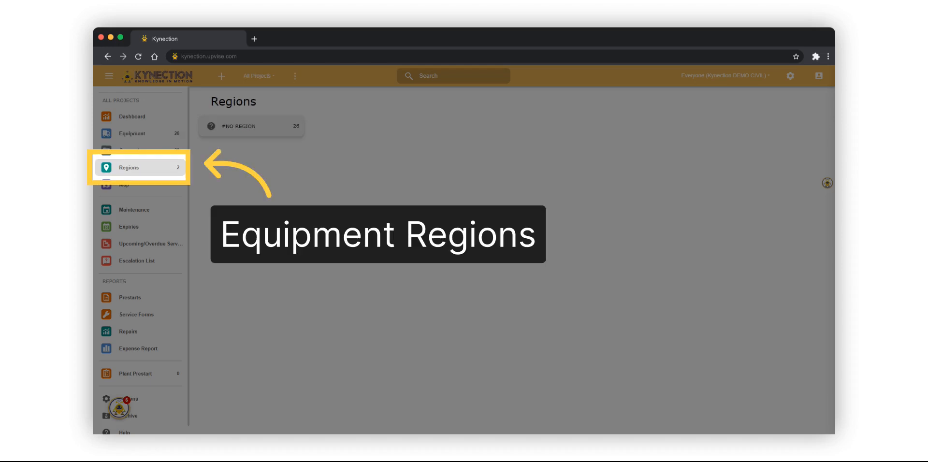
{"action": "left_click", "coordinate": [123, 184]}
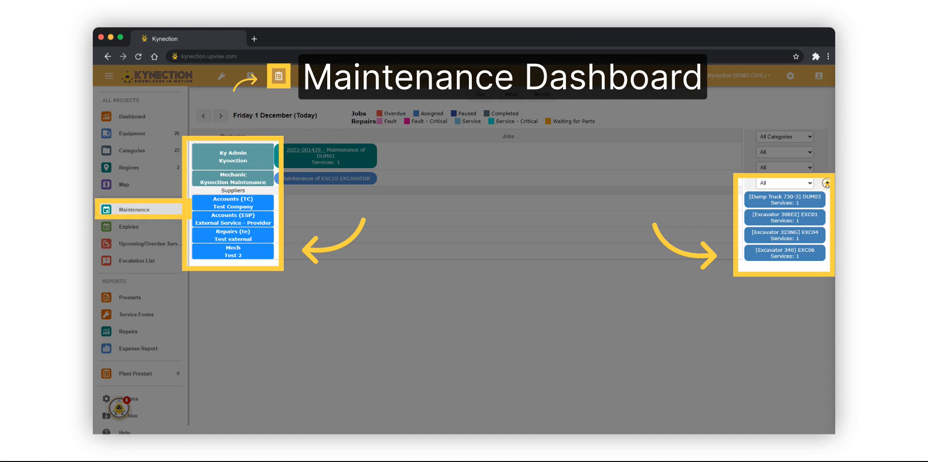
Try the maintenance filter and Week/Month views, then view the Expiries tracking table.
{"action": "left_click", "coordinate": [278, 75]}
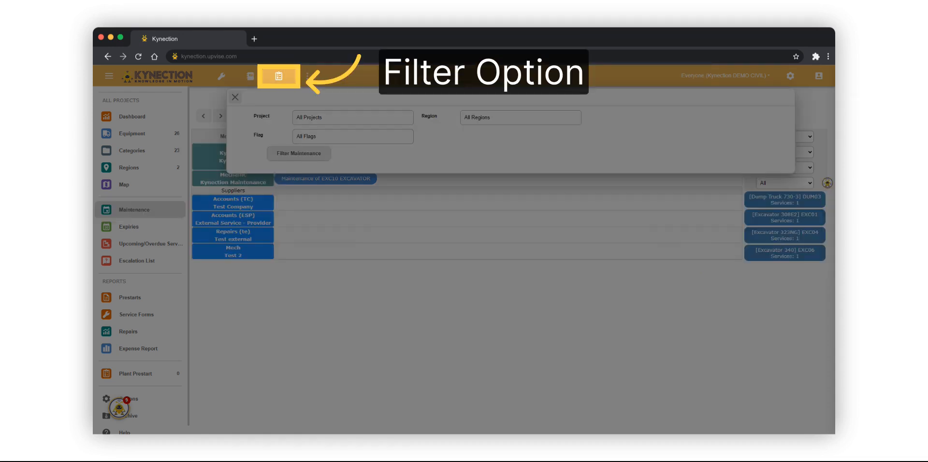
{"action": "left_click", "coordinate": [235, 96]}
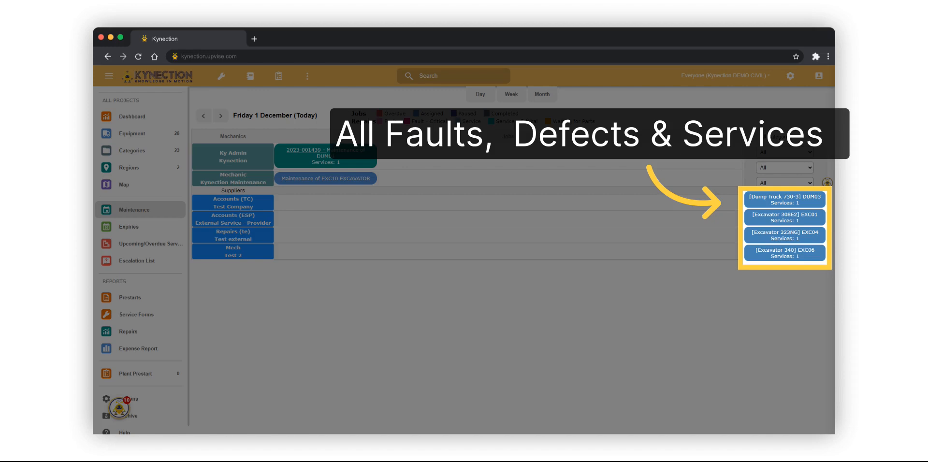
{"action": "left_click", "coordinate": [511, 94]}
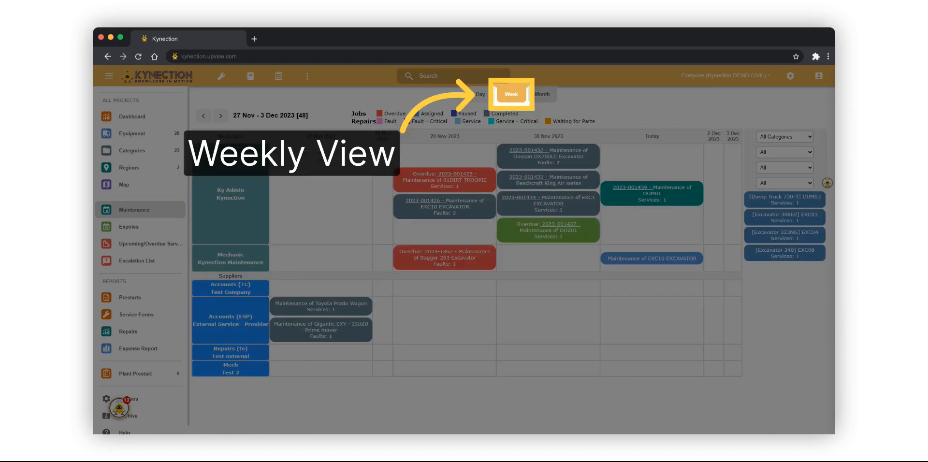
{"action": "left_click", "coordinate": [541, 93]}
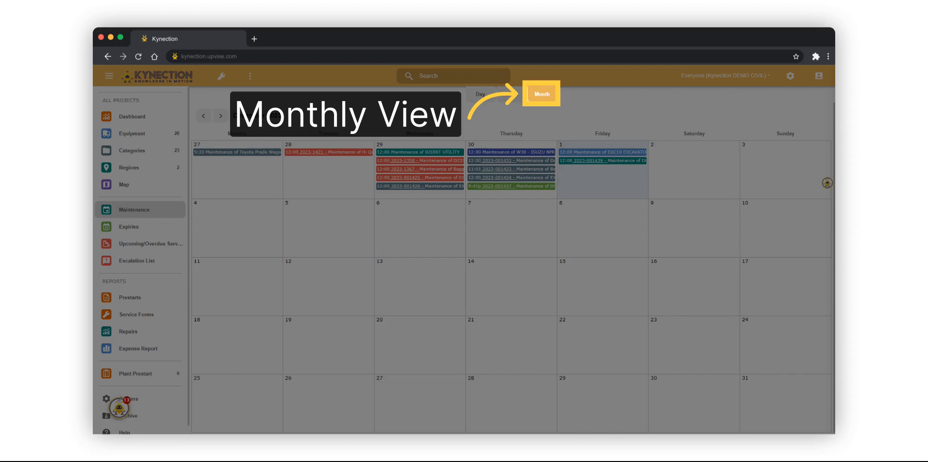
{"action": "left_click", "coordinate": [129, 226]}
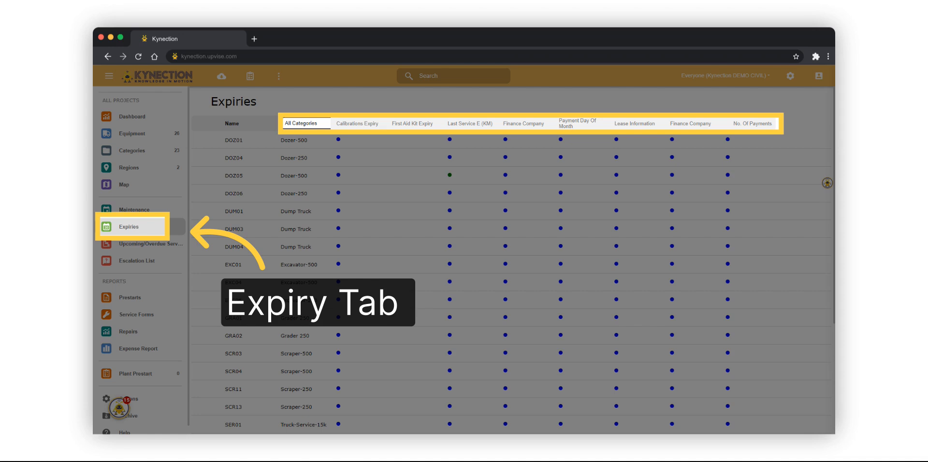
Check the All Categories filter, then view the Upcoming / Overdue Services list.
{"action": "left_click", "coordinate": [305, 123]}
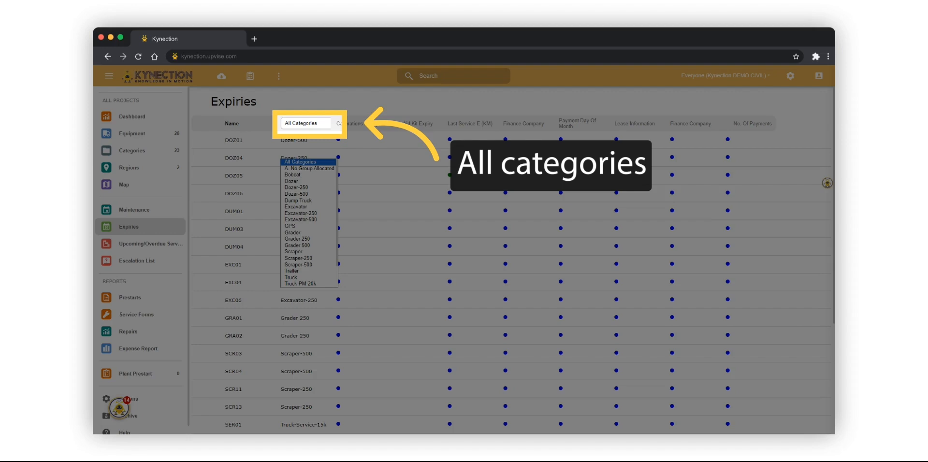
{"action": "left_click", "coordinate": [151, 243]}
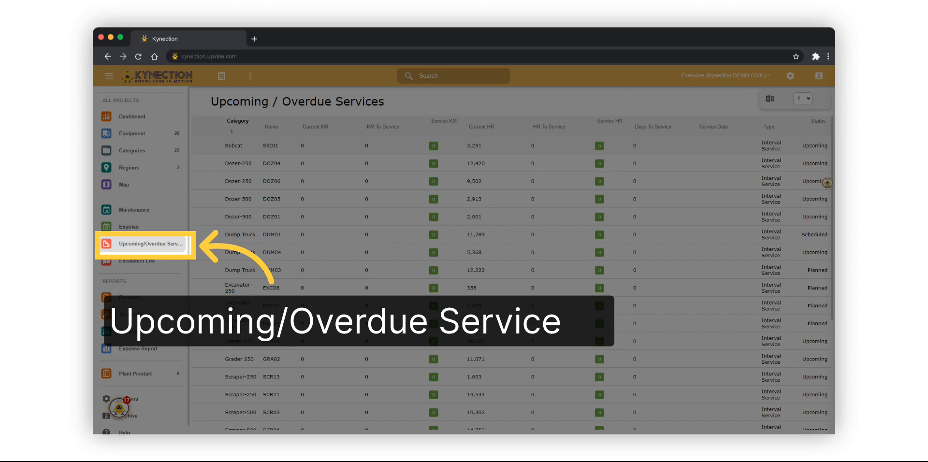
Show an asset's View / Raise Service action, then view the Escalation List of 151 defects.
{"action": "left_click", "coordinate": [271, 145]}
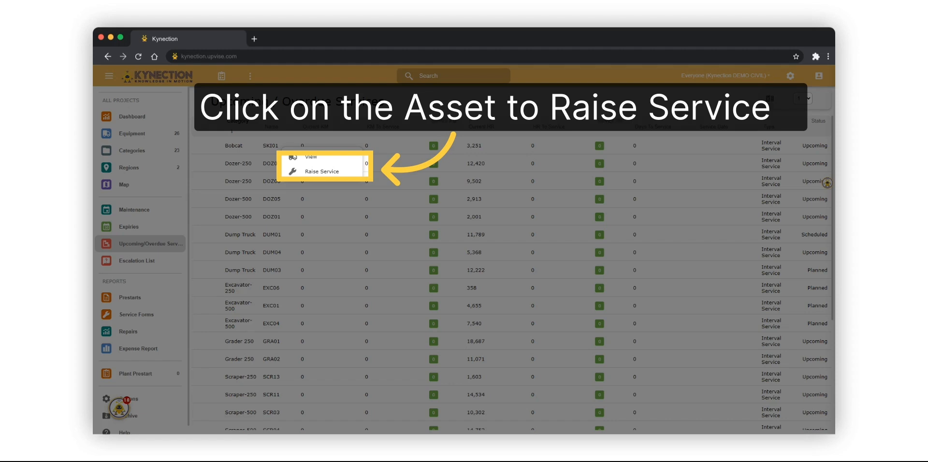
{"action": "left_click", "coordinate": [137, 260]}
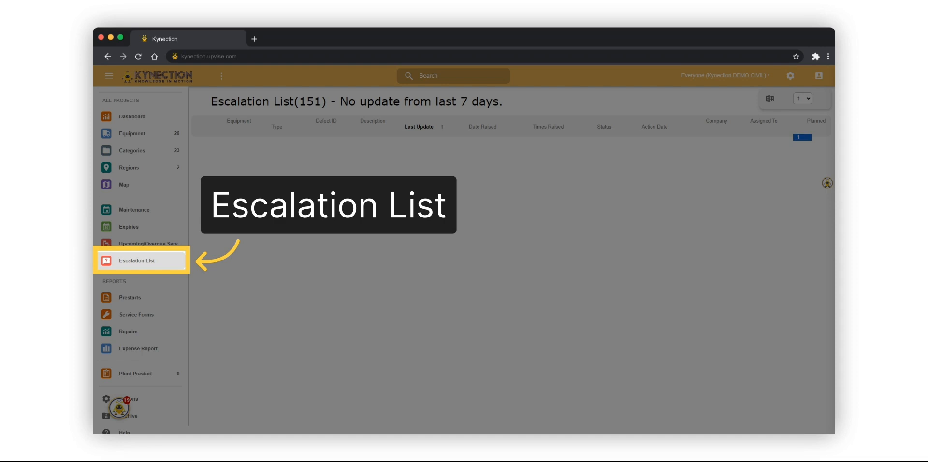
View the Prestarts report listing six plant pre-start checks.
{"action": "left_click", "coordinate": [129, 297]}
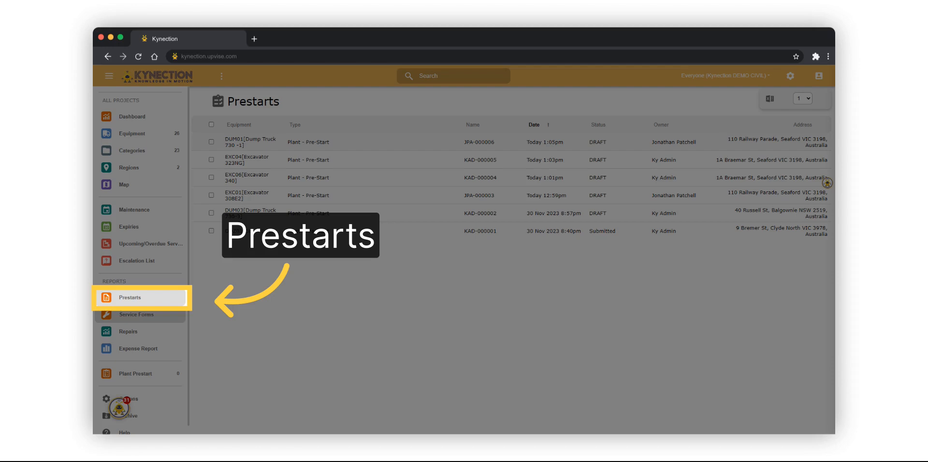
View the KAD-000001 passed prestart, then the Servicing report with the Dozer 500 Service form for DOZ01.
{"action": "left_click", "coordinate": [480, 230]}
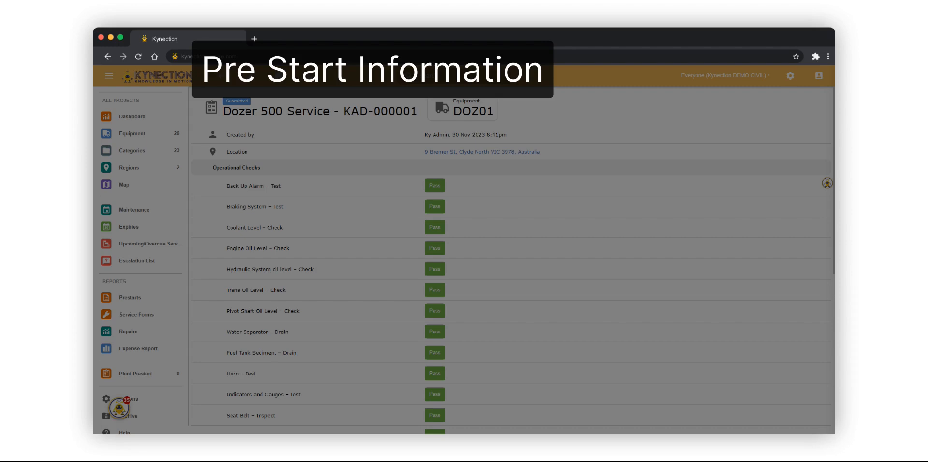
{"action": "left_click", "coordinate": [136, 314]}
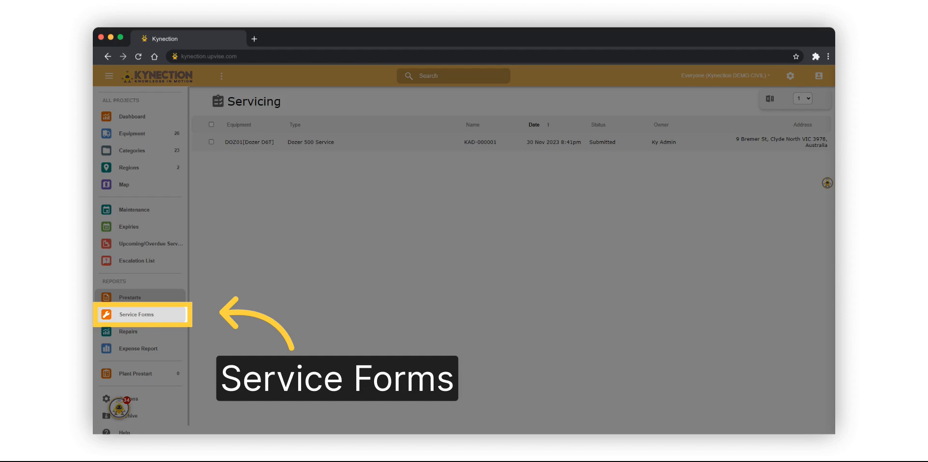
View the DUM01 Interval Service record, then the Expense Dashboard with name, category and total columns.
{"action": "left_click", "coordinate": [128, 332]}
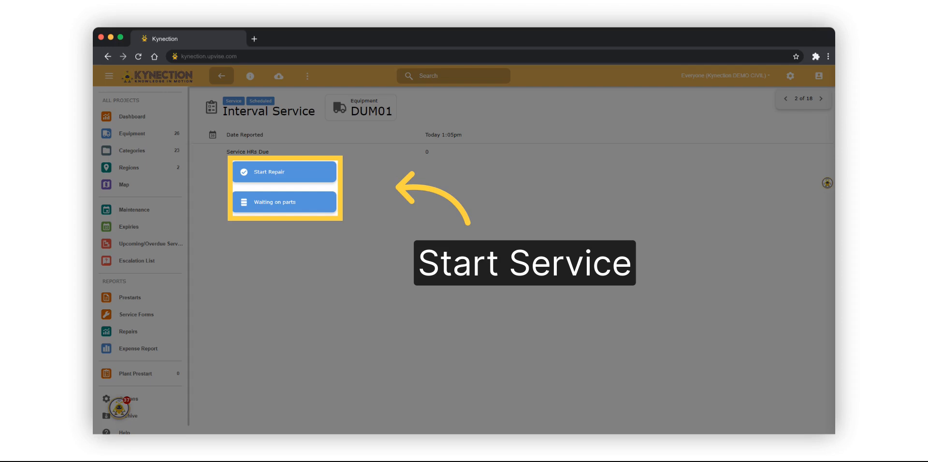
{"action": "left_click", "coordinate": [137, 348]}
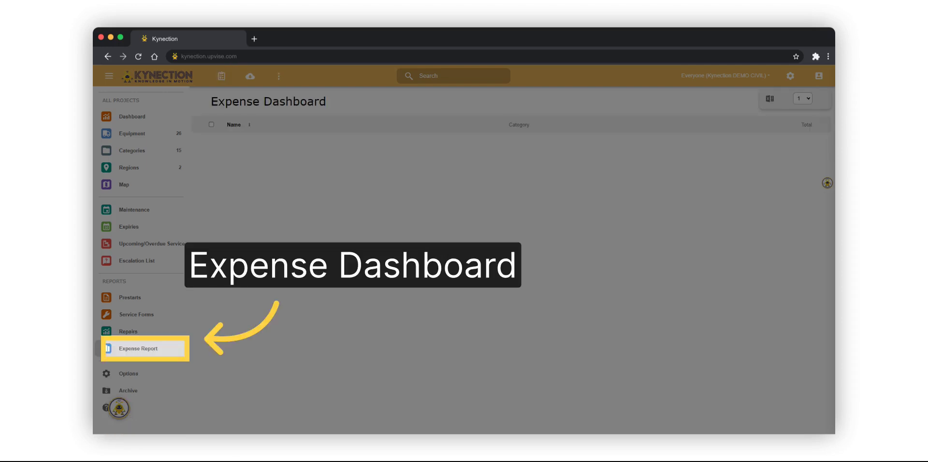